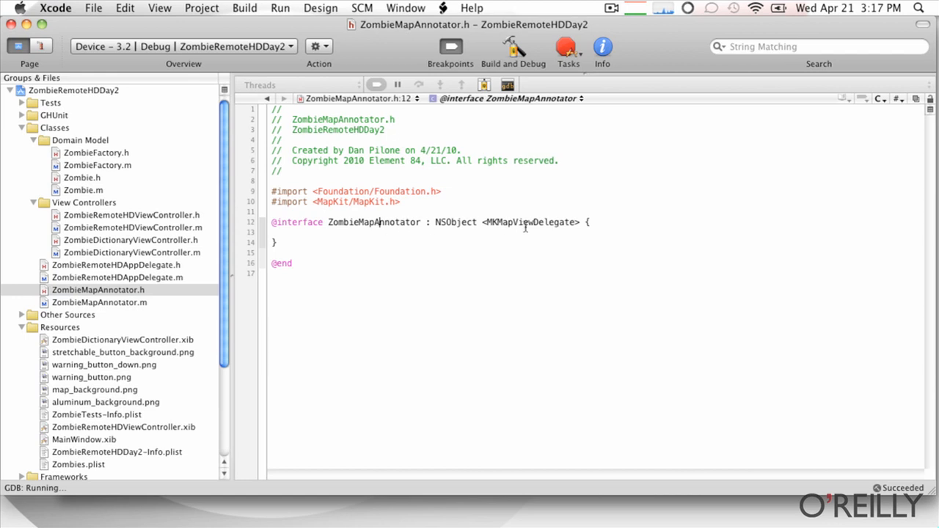
Review the MKMapViewDelegate conformance and ZombieMapAnnotator's viewForAnnotation: method up to the user-location check
double_click(532, 223)
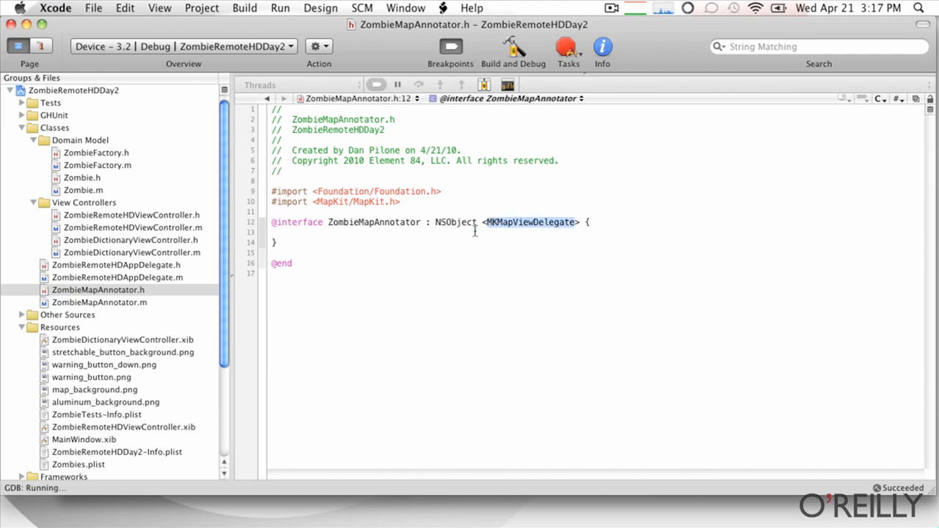
click(468, 234)
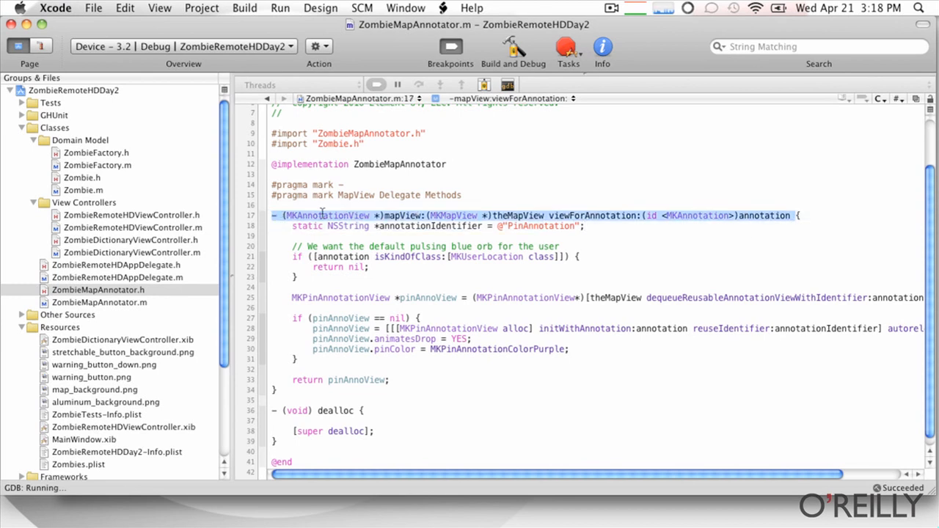
mouse_move(426, 263)
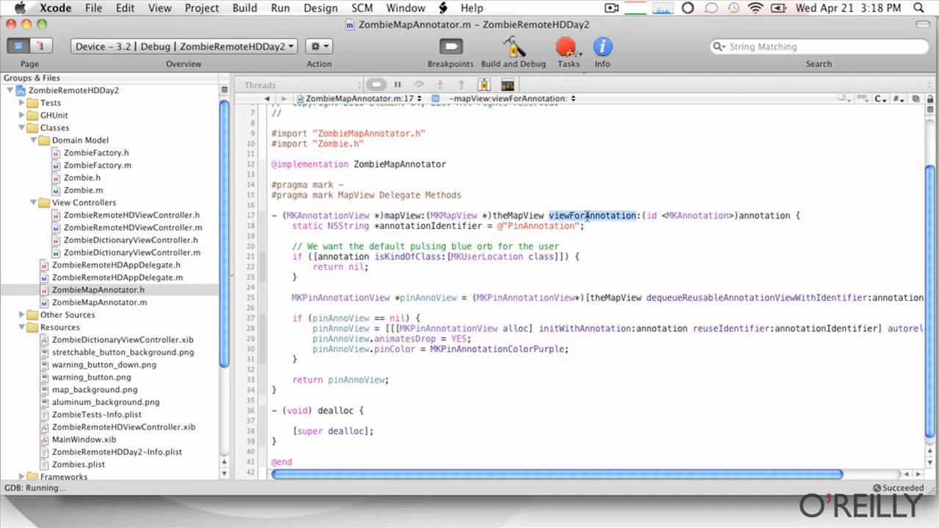
mouse_move(755, 234)
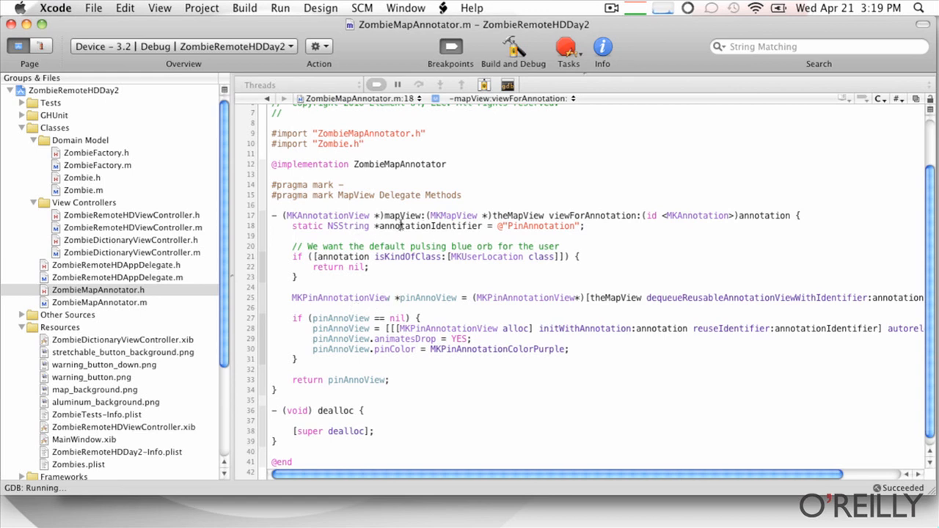
double_click(539, 226)
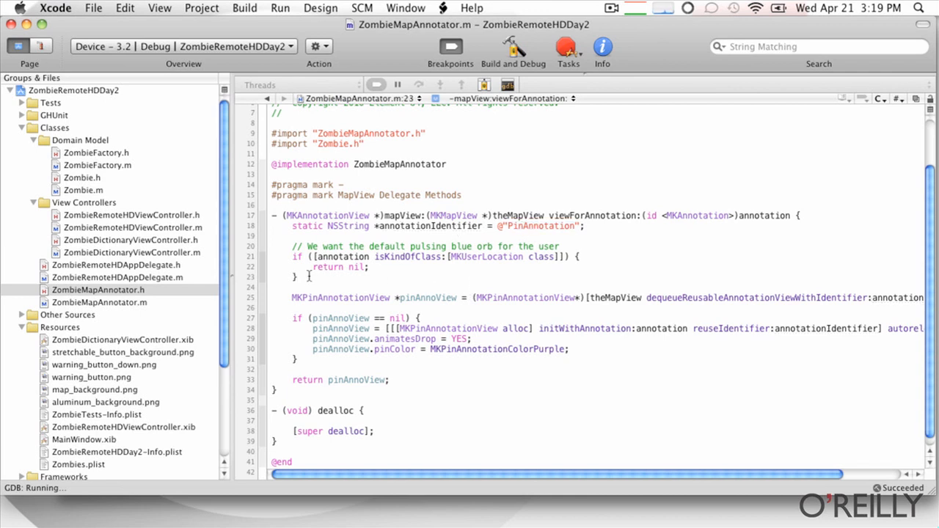
drag(292, 246, 297, 277)
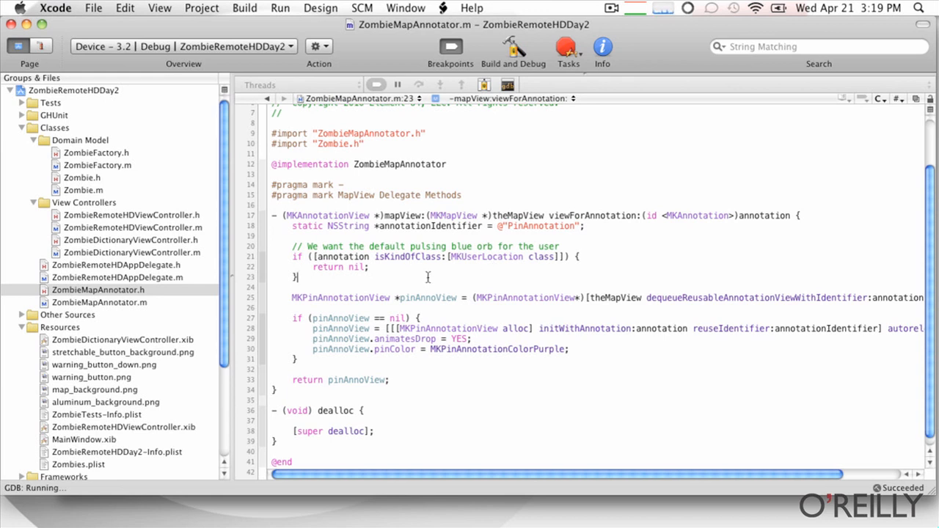
mouse_move(426, 263)
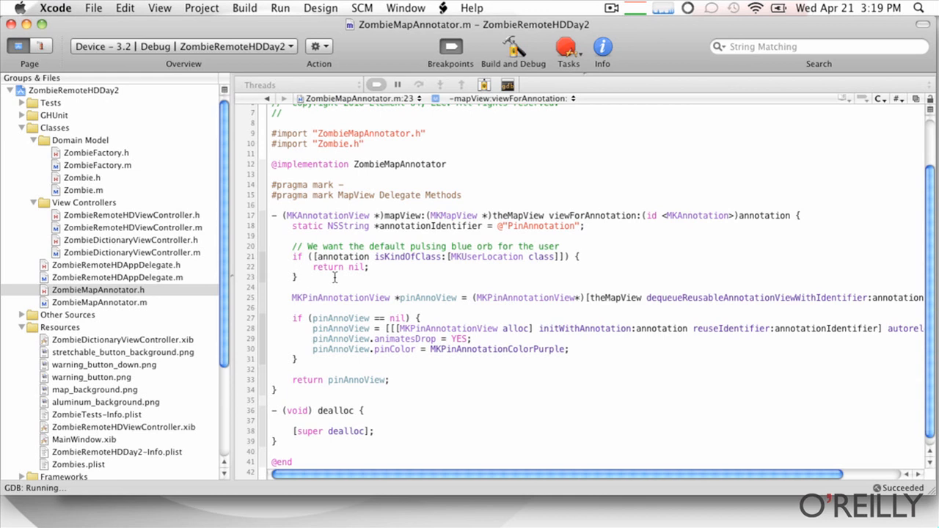
mouse_move(378, 260)
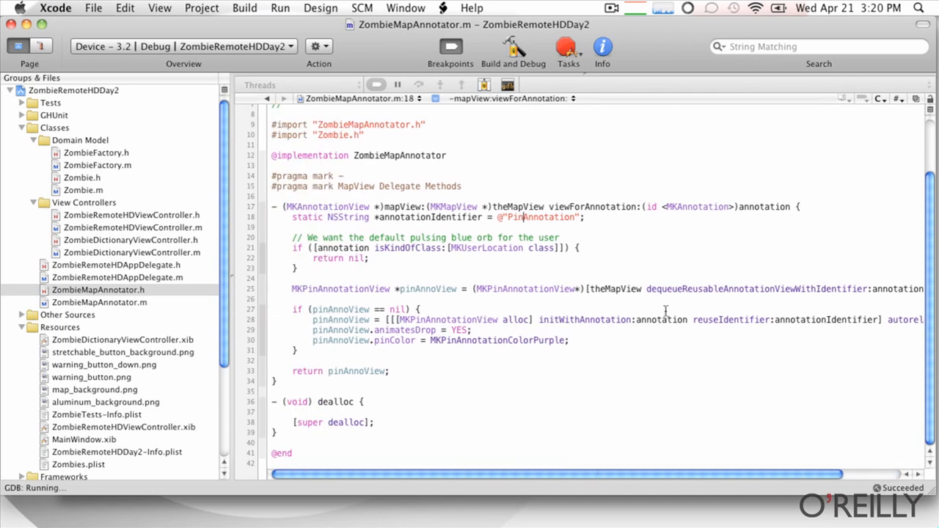
double_click(763, 290)
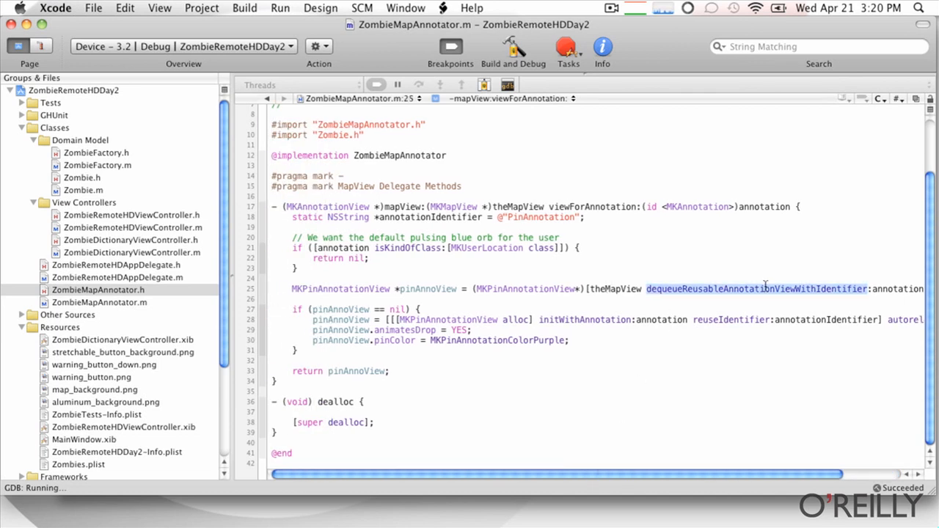